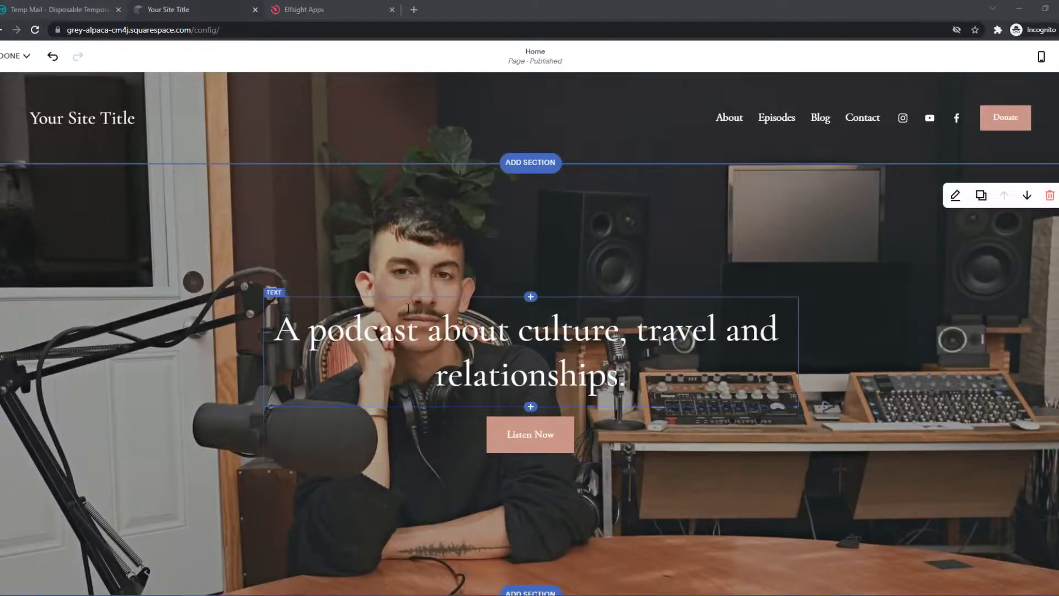
- Switch the podcast site to phone preview and show the mobile-specific header settings
scroll("down", 3)
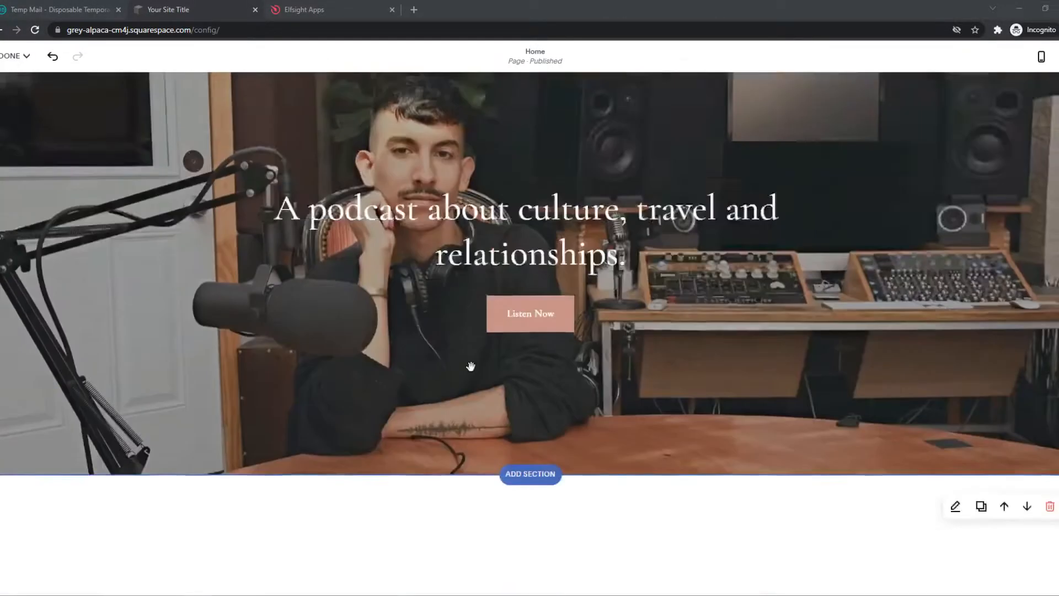
scroll("down", 3)
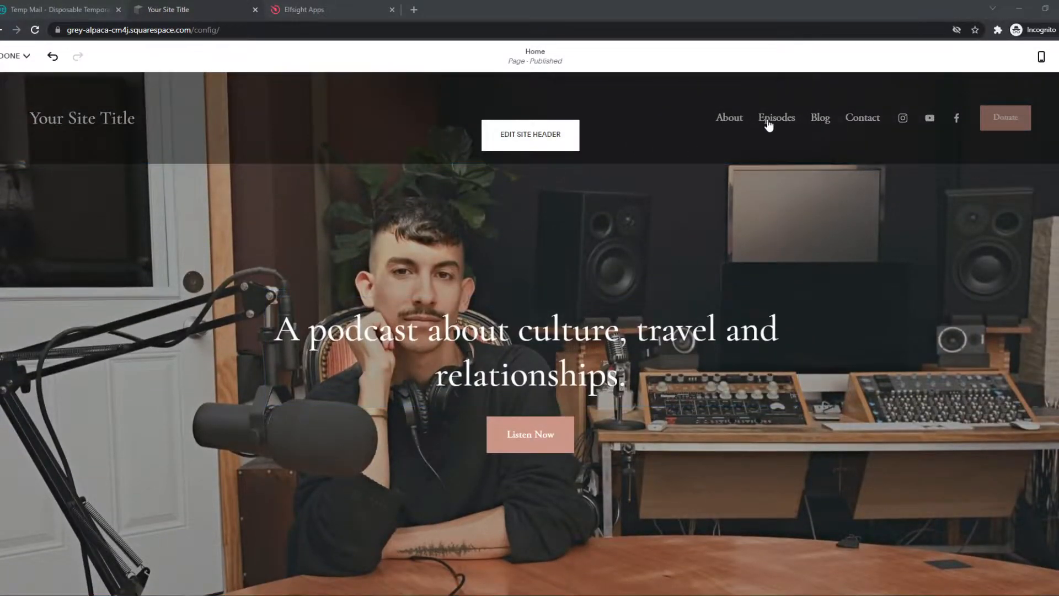
mouse_move(744, 126)
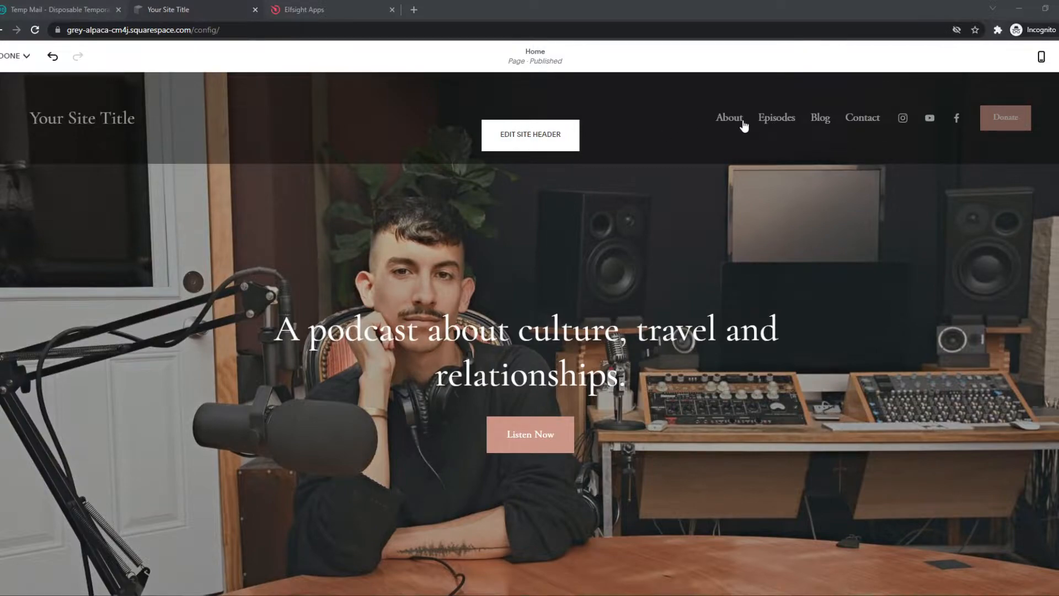
mouse_move(872, 147)
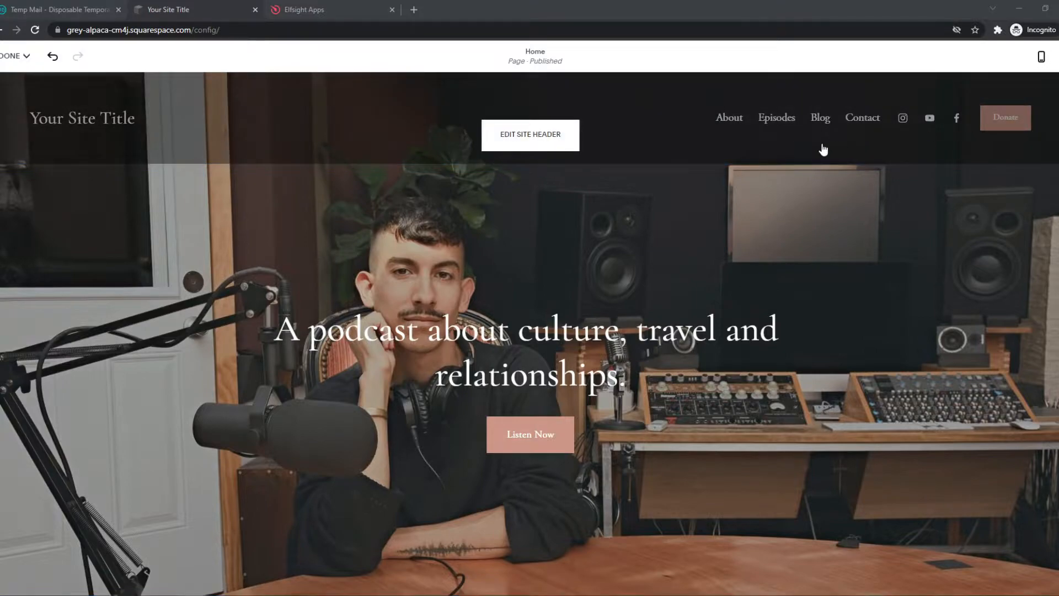
mouse_move(1051, 100)
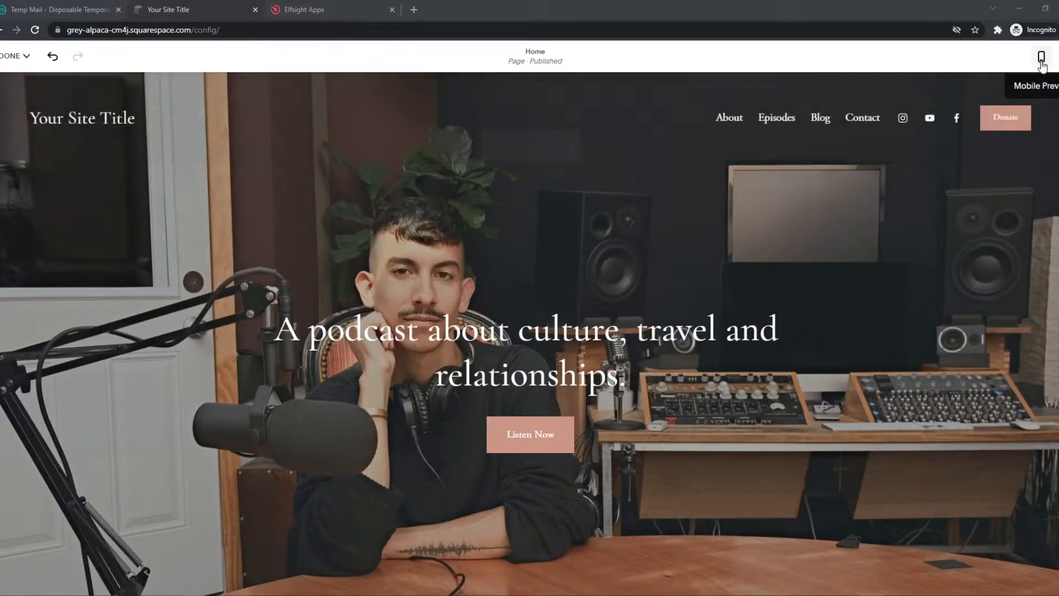
left_click(1041, 56)
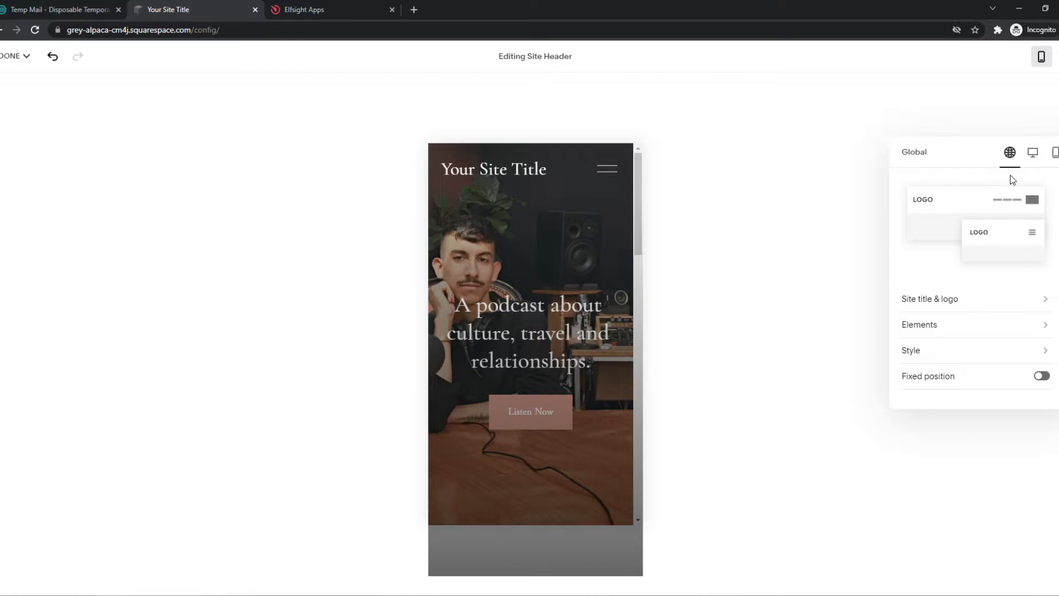
left_click(1054, 152)
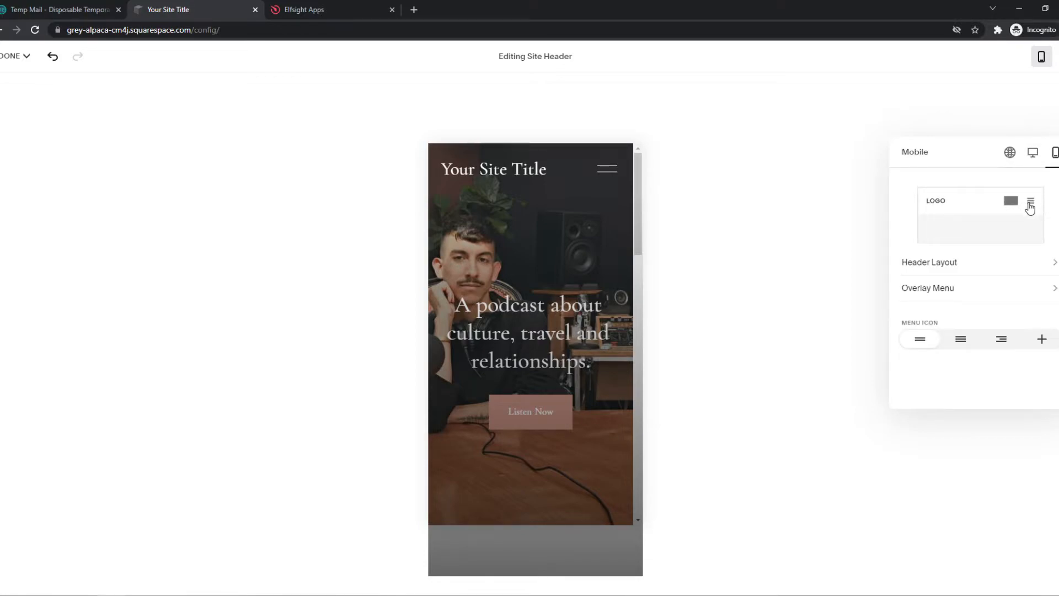
- Show the mobile Header Layout choices, leaving the logo-left layout applied
left_click(931, 263)
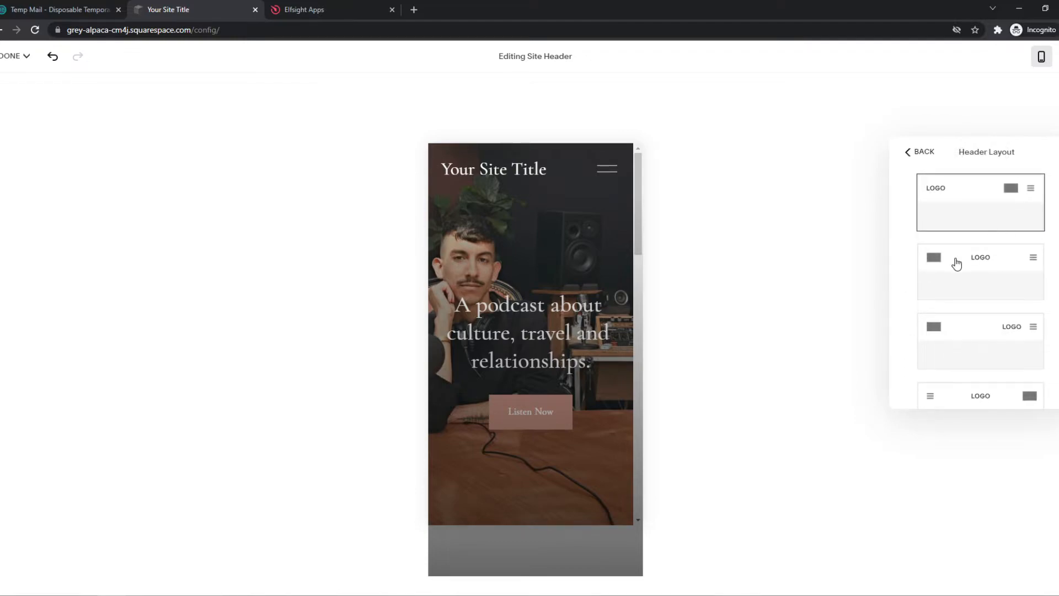
scroll("down", 3)
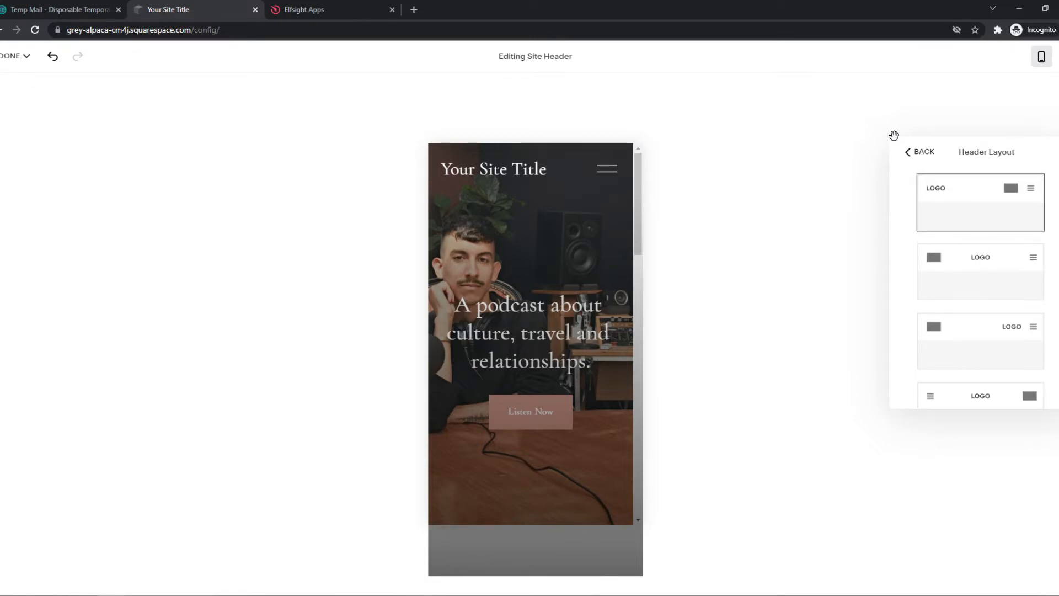
- Return the preview to desktop width and pick the title-left, links-right header layout
left_click(1033, 152)
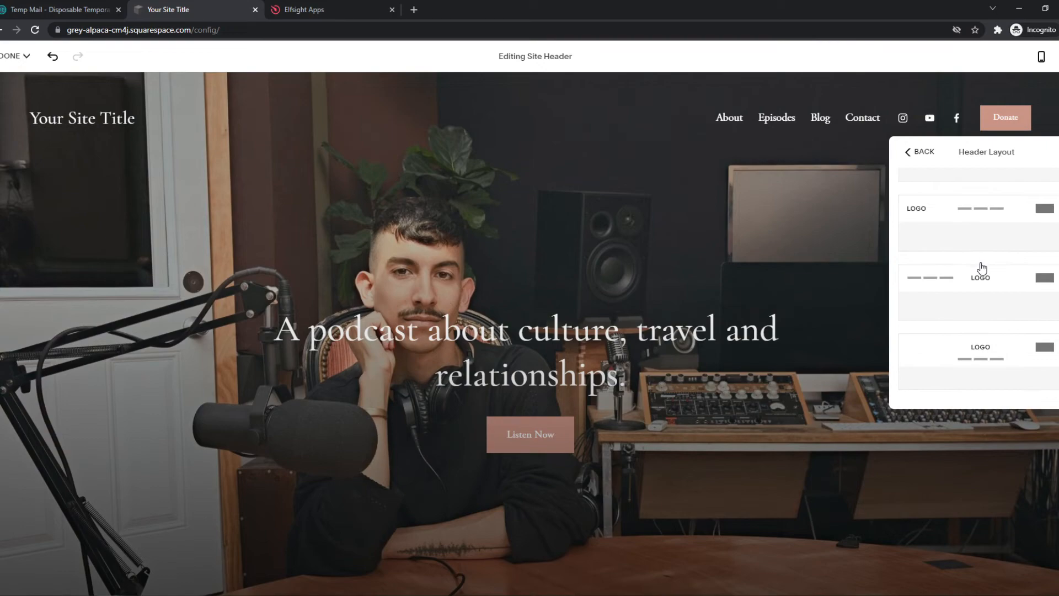
left_click(973, 277)
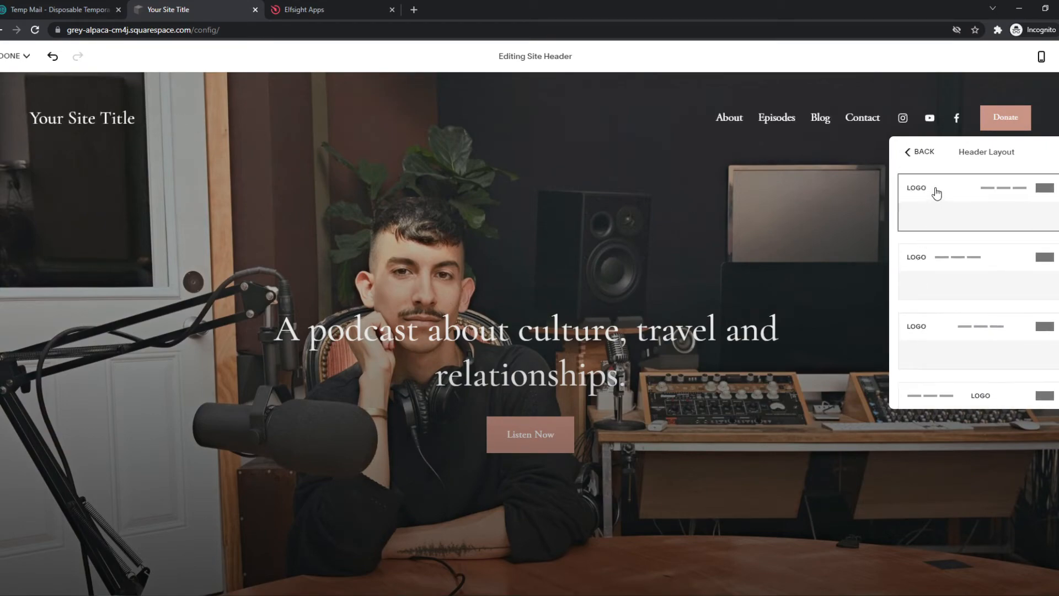
mouse_move(902, 201)
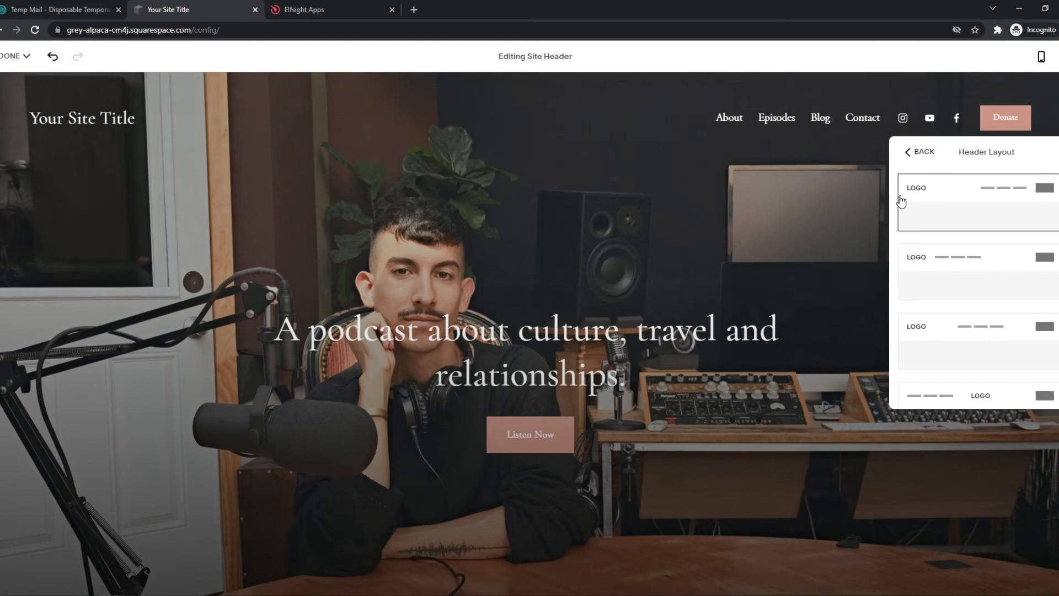
mouse_move(902, 211)
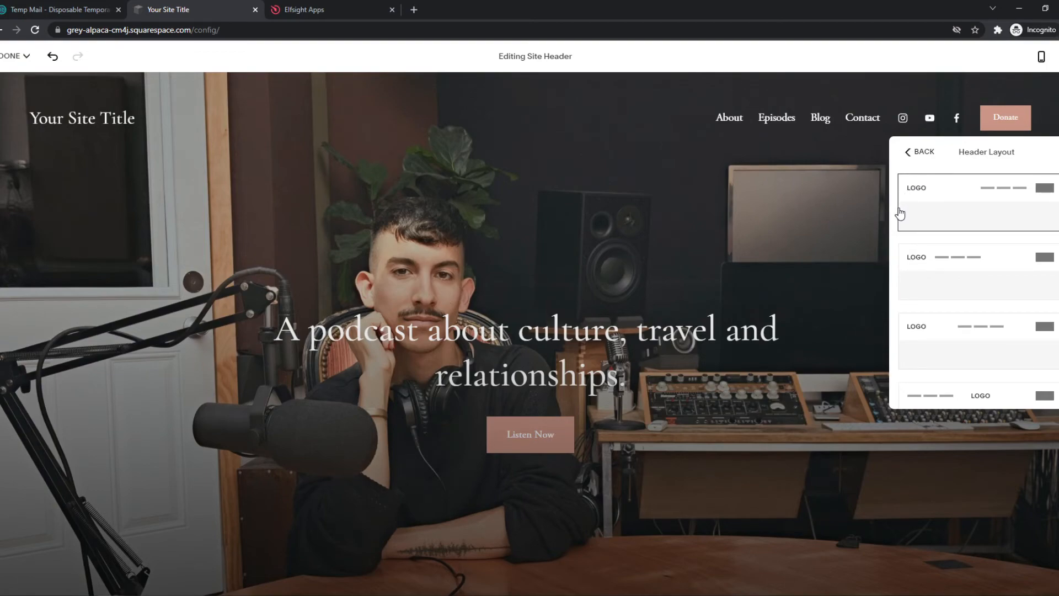